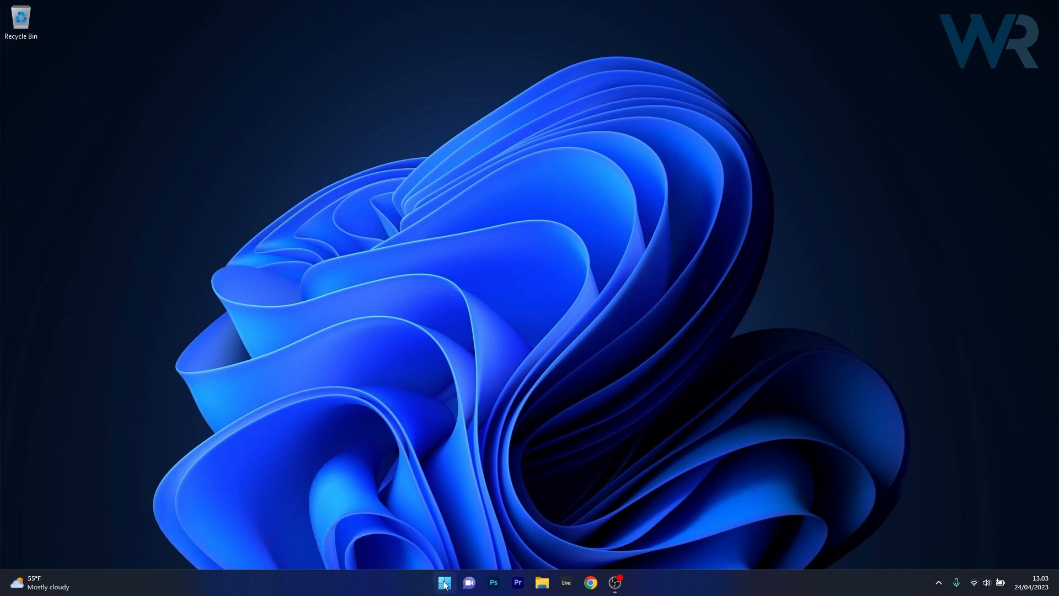
# Step: Search Start for 'secu' and launch Windows Security from the results
pyautogui.write('security')
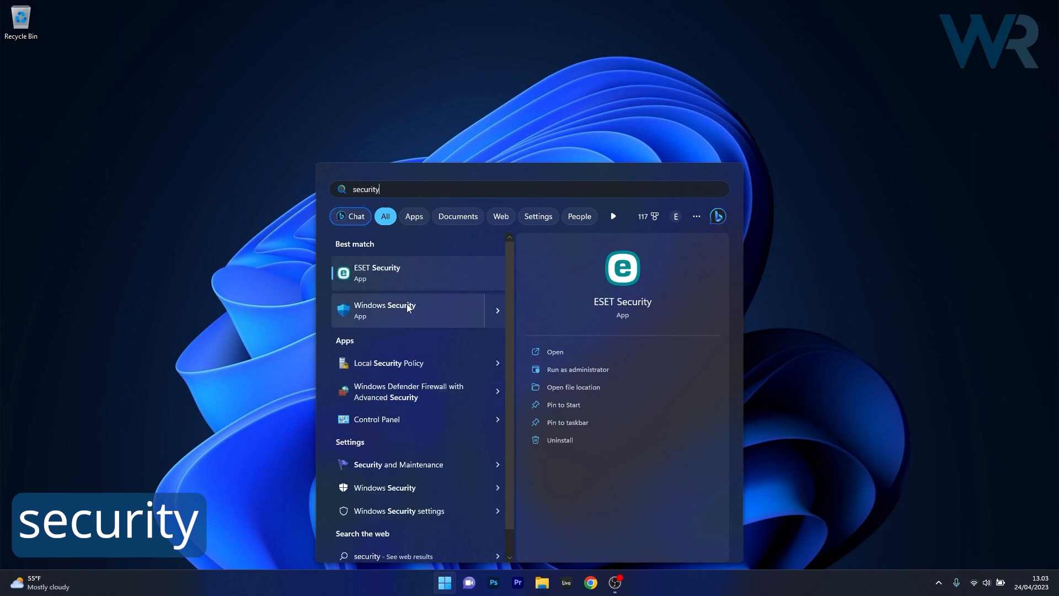
pyautogui.click(408, 310)
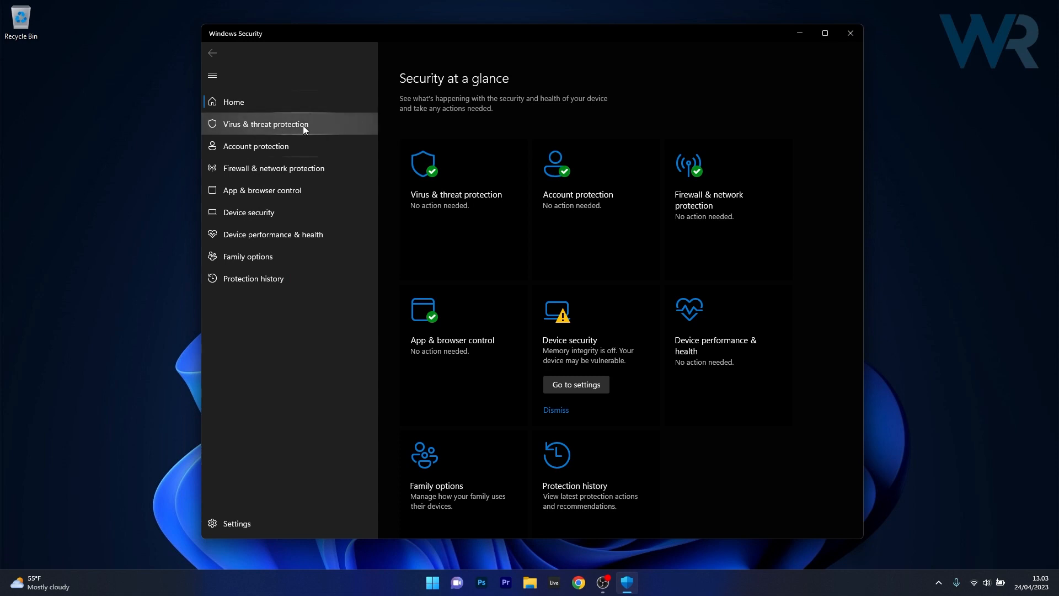
# Step: Go to Virus & threat protection and open its Manage settings page
pyautogui.click(265, 123)
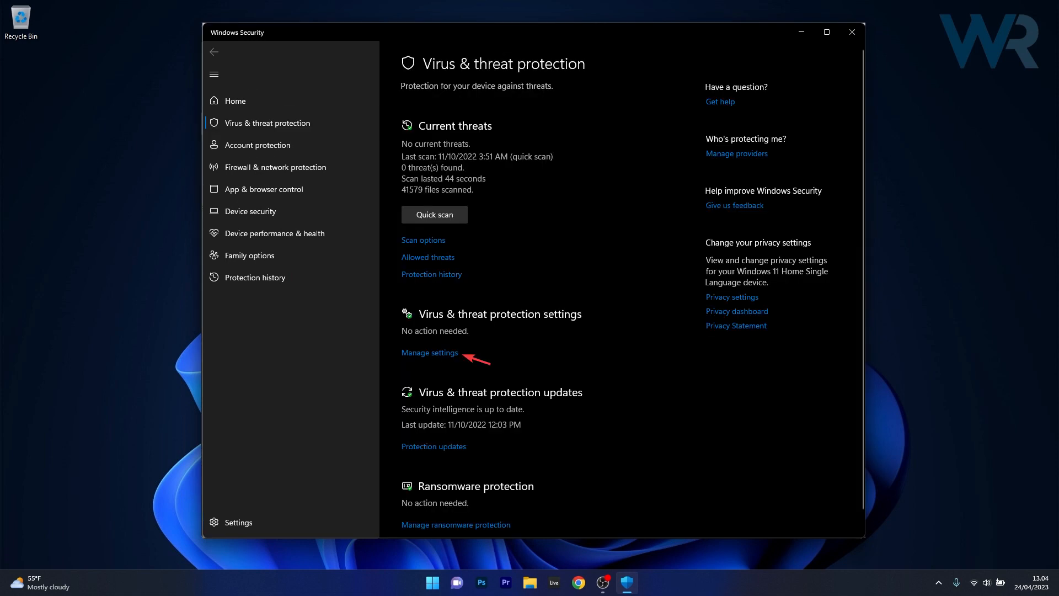
pyautogui.click(430, 352)
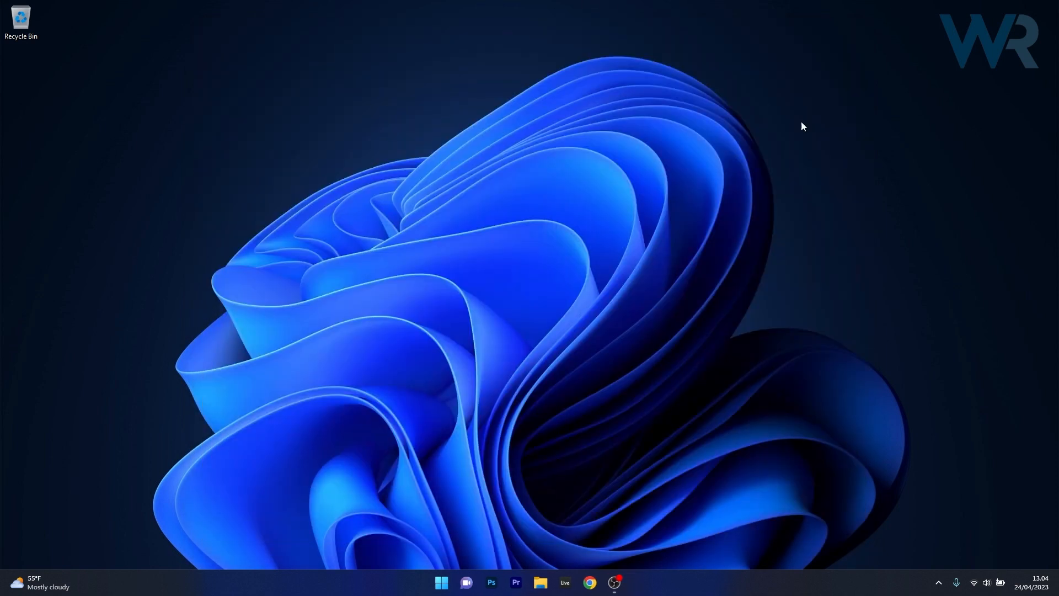
pyautogui.moveTo(763, 174)
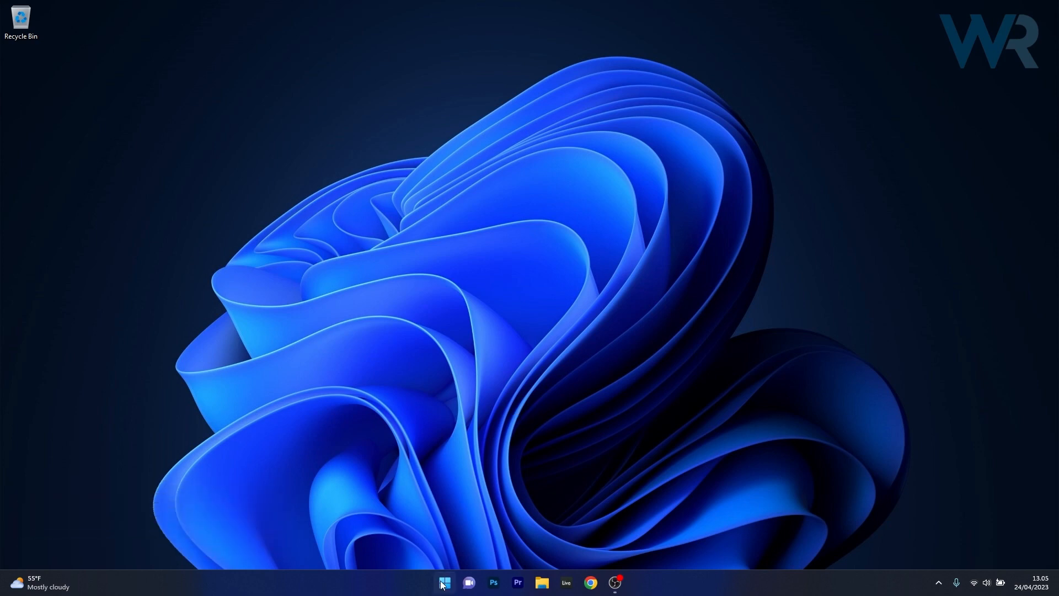
# Step: Search Start for 'regedit' to bring up Registry Editor as best match
pyautogui.write('regedit')
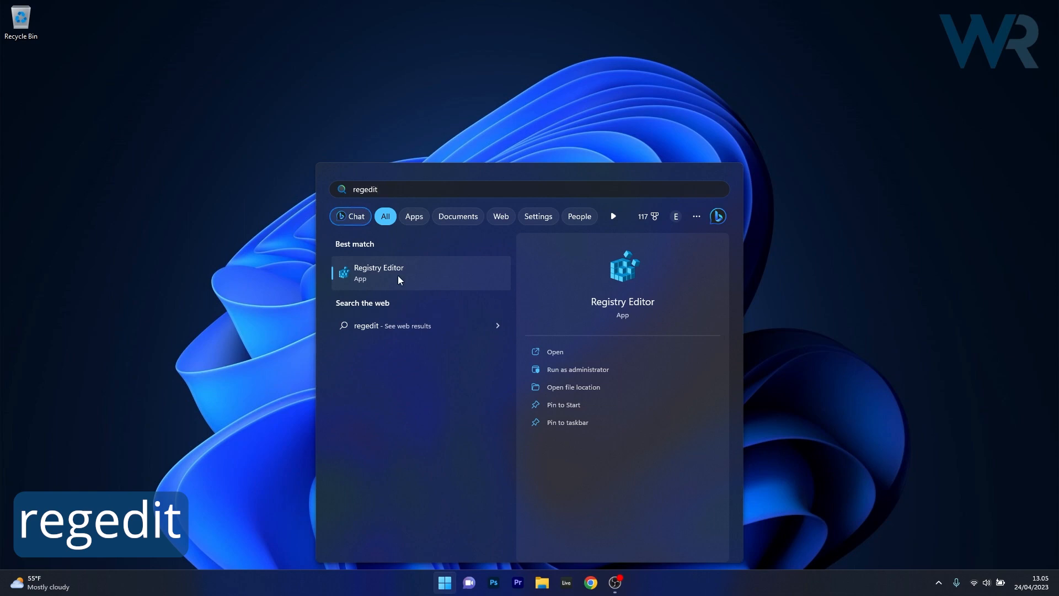
pyautogui.moveTo(430, 269)
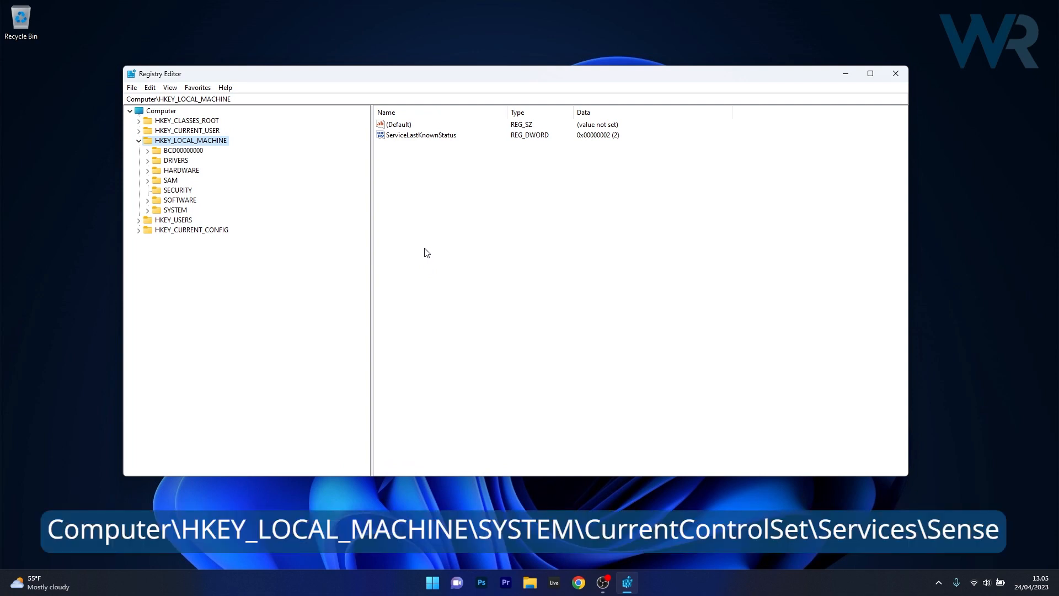
pyautogui.moveTo(184, 154)
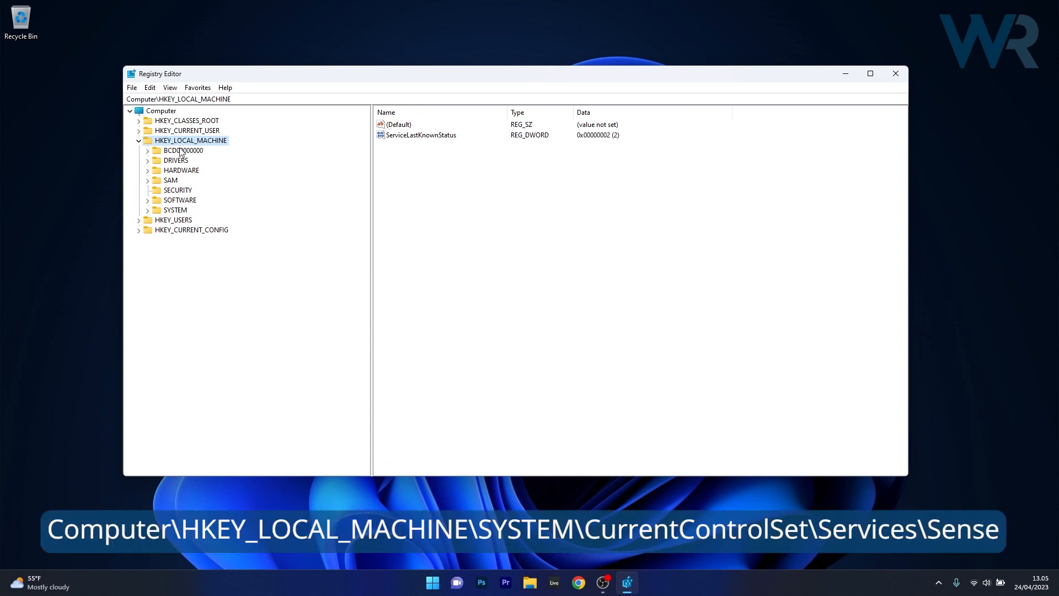
# Step: Expand SYSTEM down to Services and select the Sense service key
pyautogui.click(147, 210)
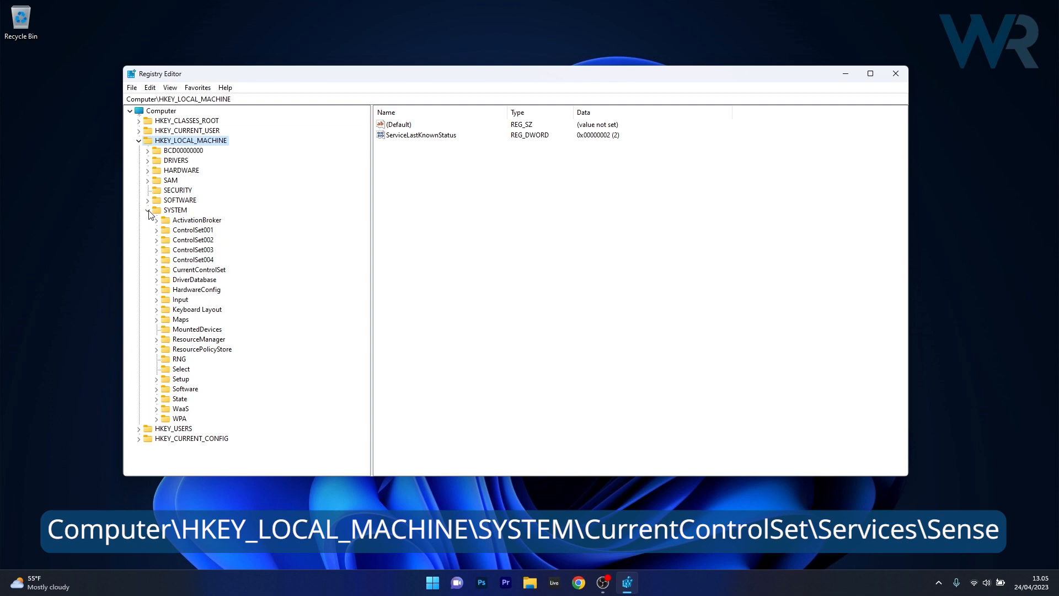
pyautogui.click(156, 269)
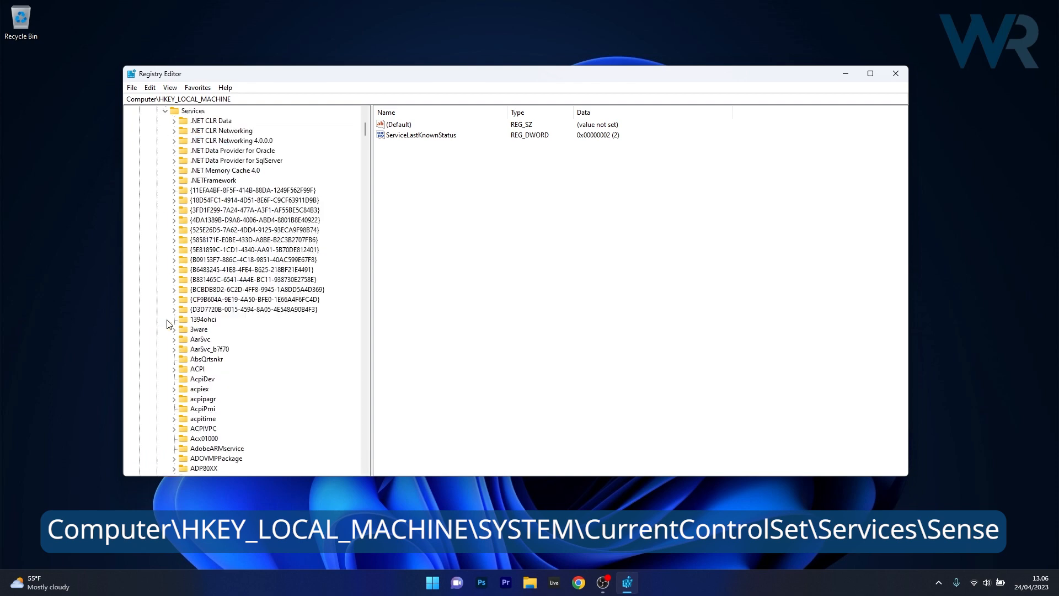
pyautogui.scroll(-3)
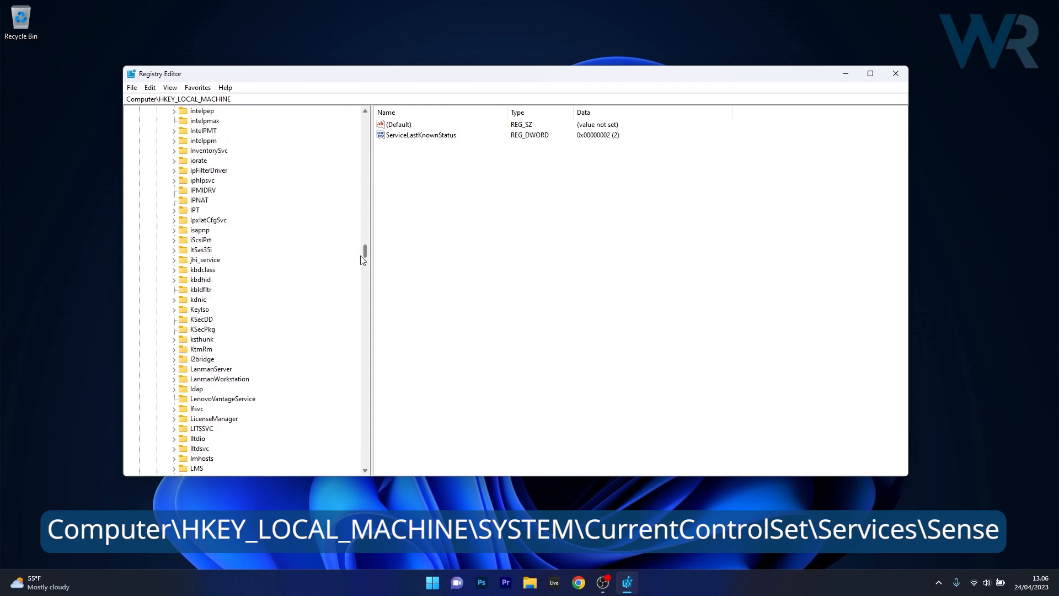
pyautogui.scroll(-3)
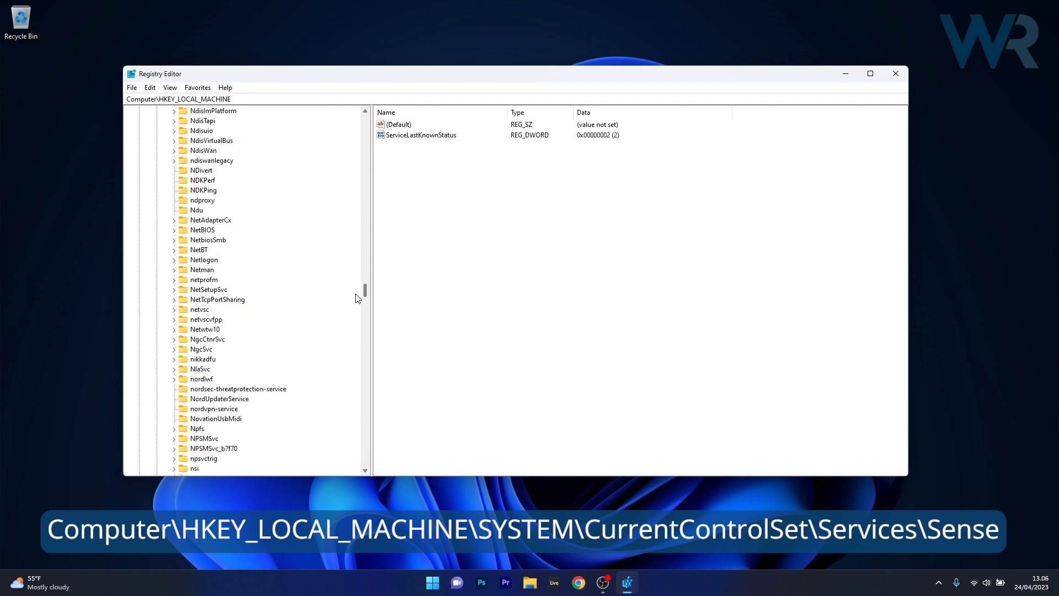
pyautogui.scroll(-3)
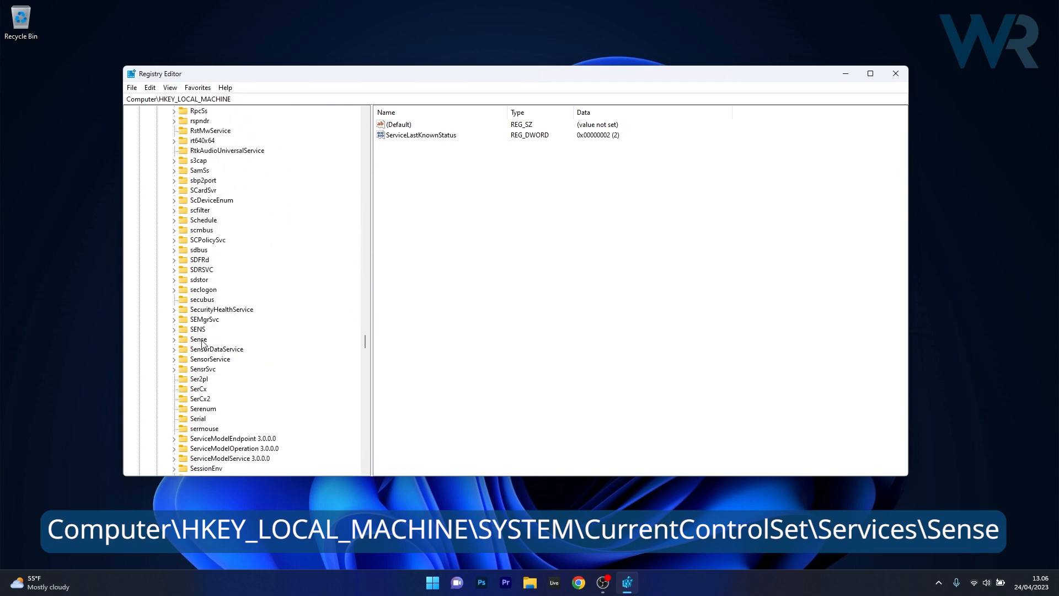
pyautogui.click(198, 339)
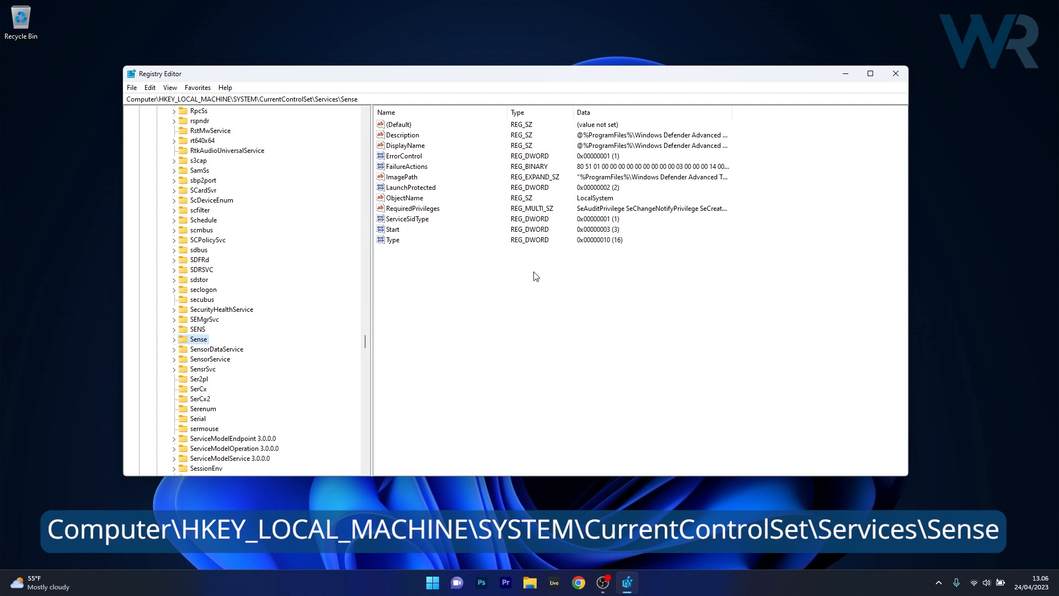
pyautogui.moveTo(392, 231)
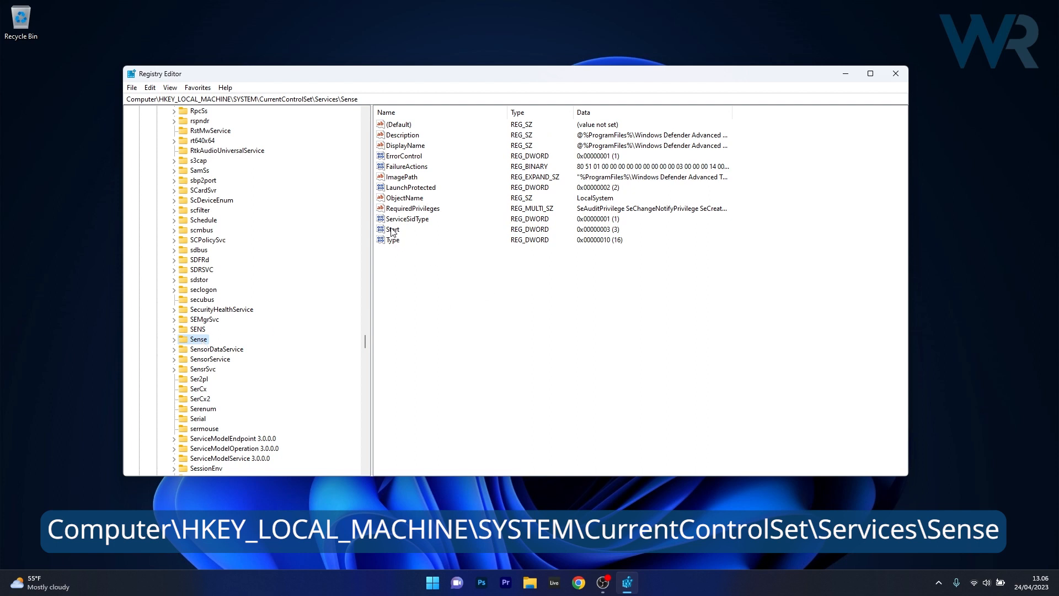
# Step: Open Sense's Start value, then set WdNisDrv's Start value to 4 and close Registry Editor
pyautogui.doubleClick(393, 230)
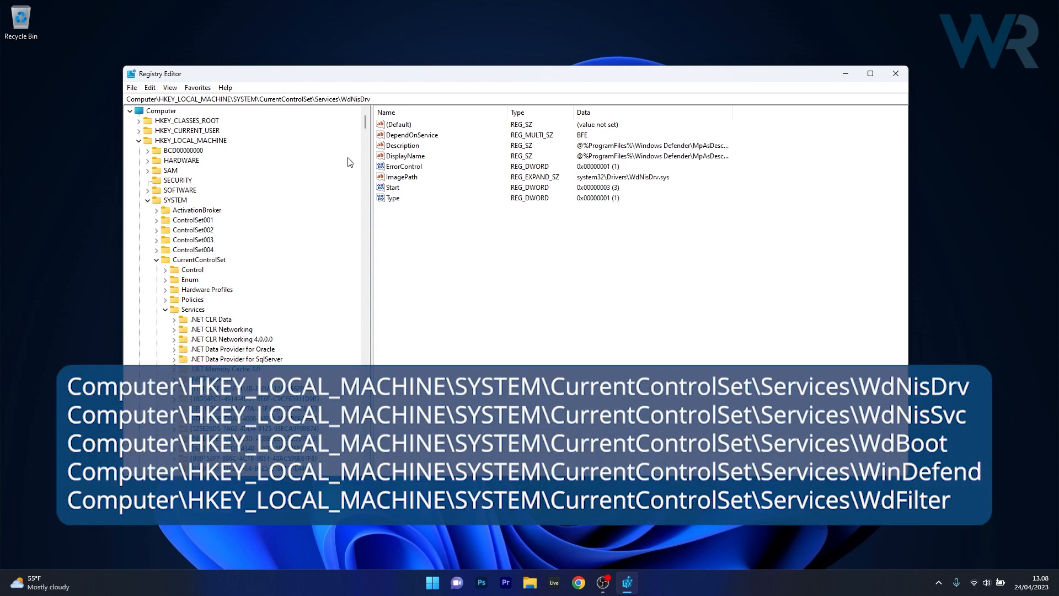
pyautogui.moveTo(362, 113)
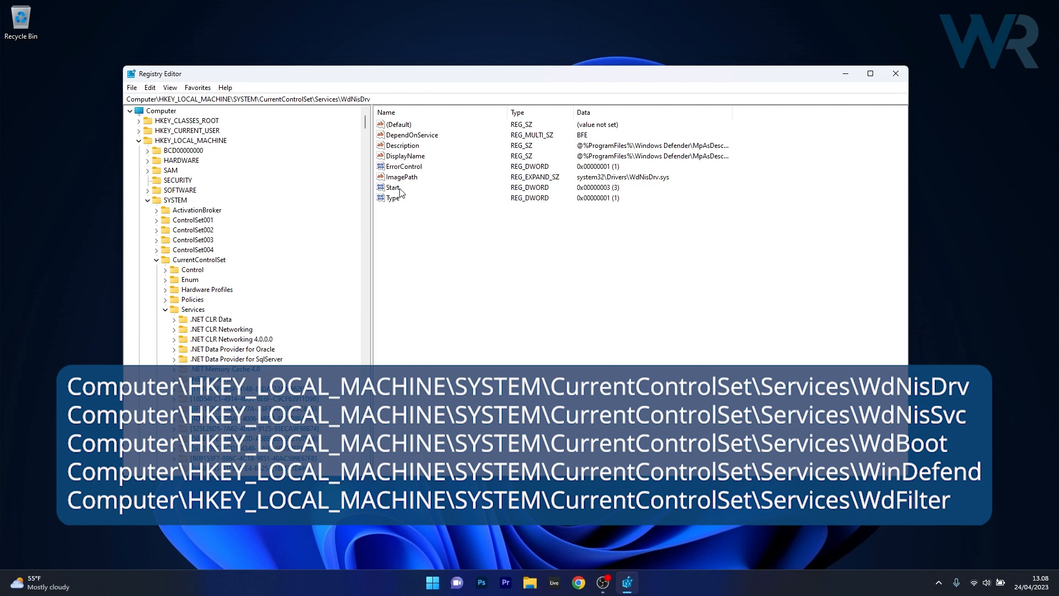
pyautogui.doubleClick(392, 187)
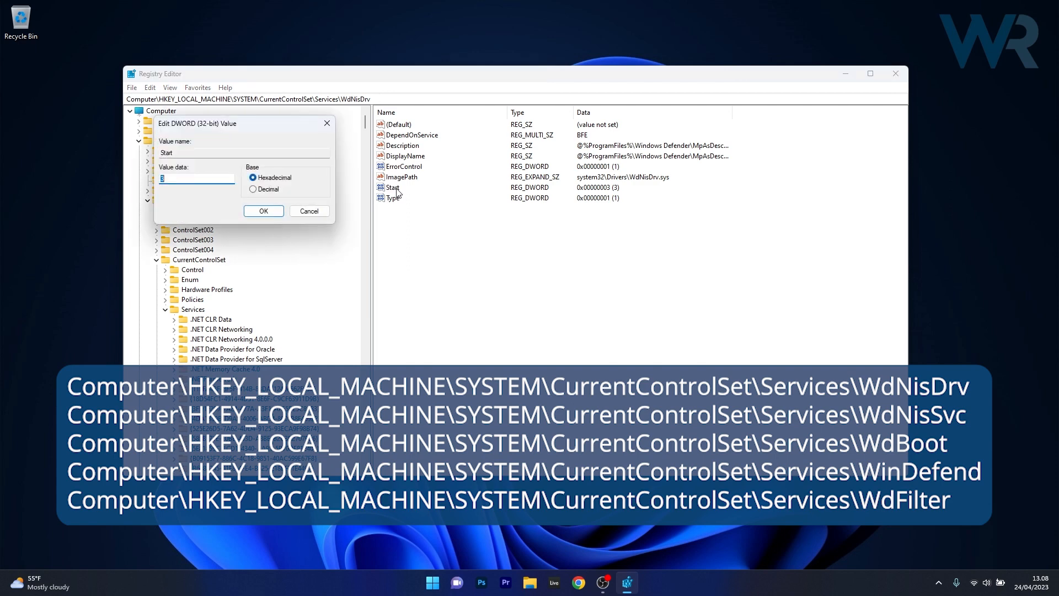
pyautogui.write('4')
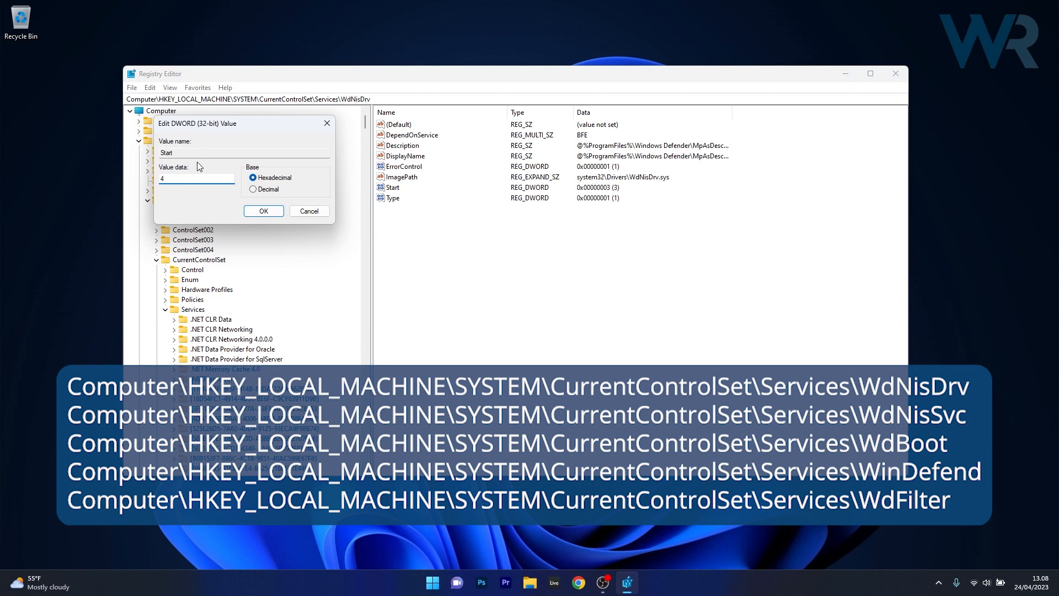
pyautogui.click(263, 210)
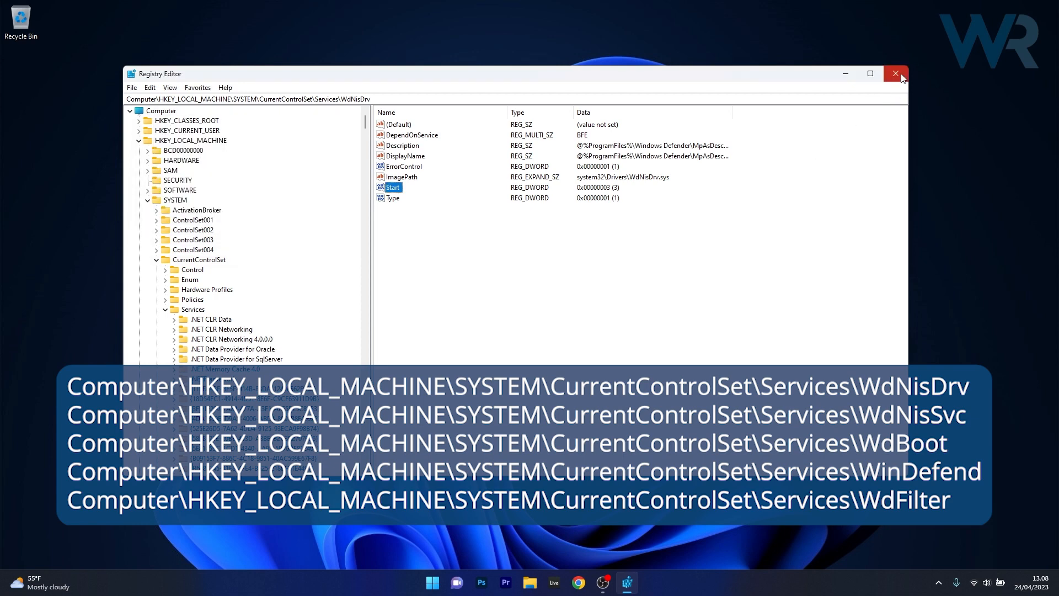
pyautogui.click(896, 74)
pyautogui.write('gpedit.msc')
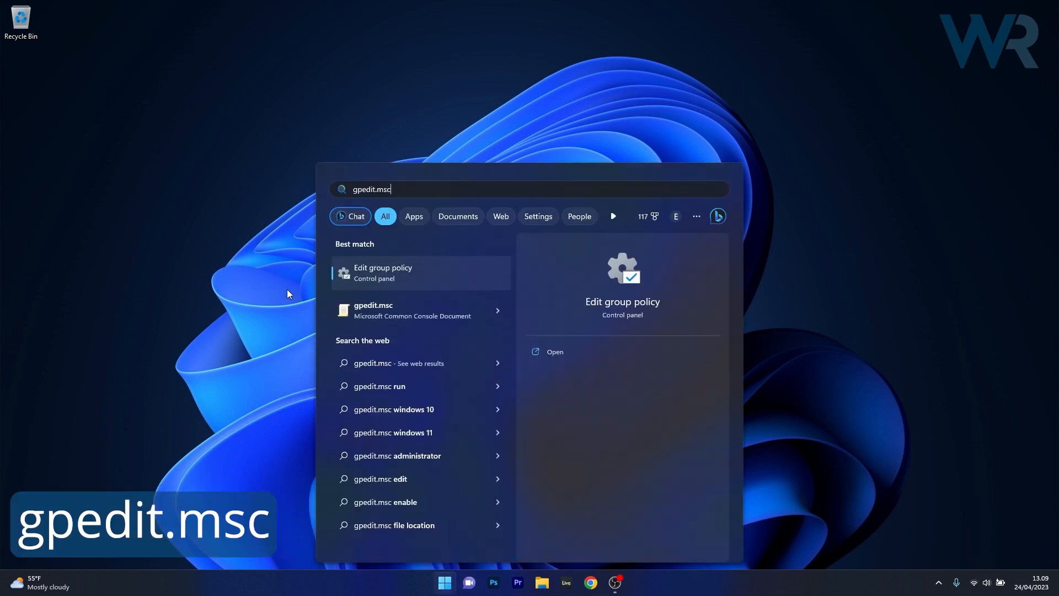
pyautogui.moveTo(397, 279)
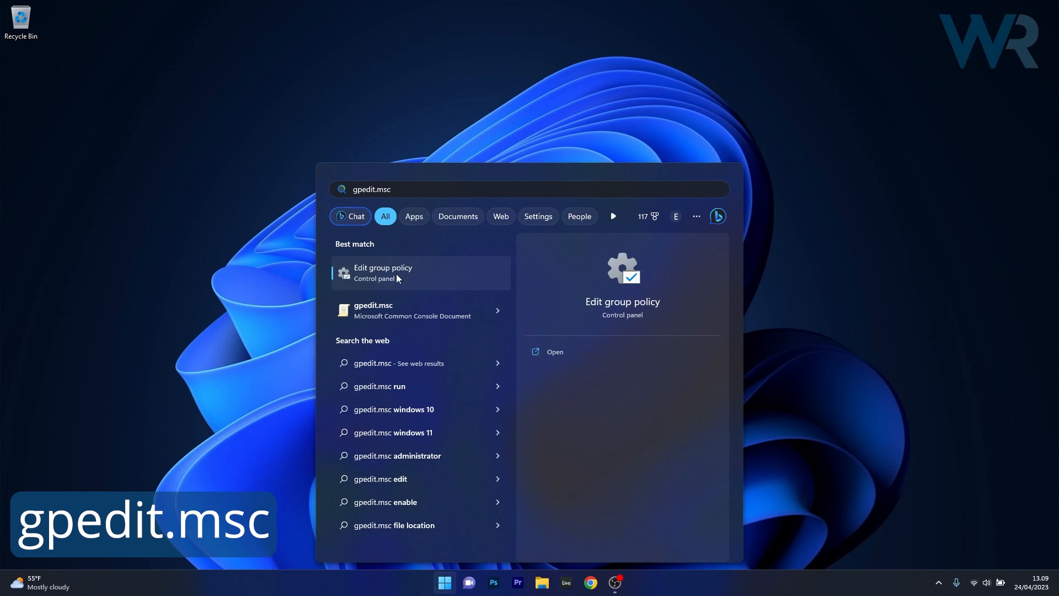
# Step: Launch 'Edit group policy' from the gpedit.msc search results
pyautogui.click(383, 272)
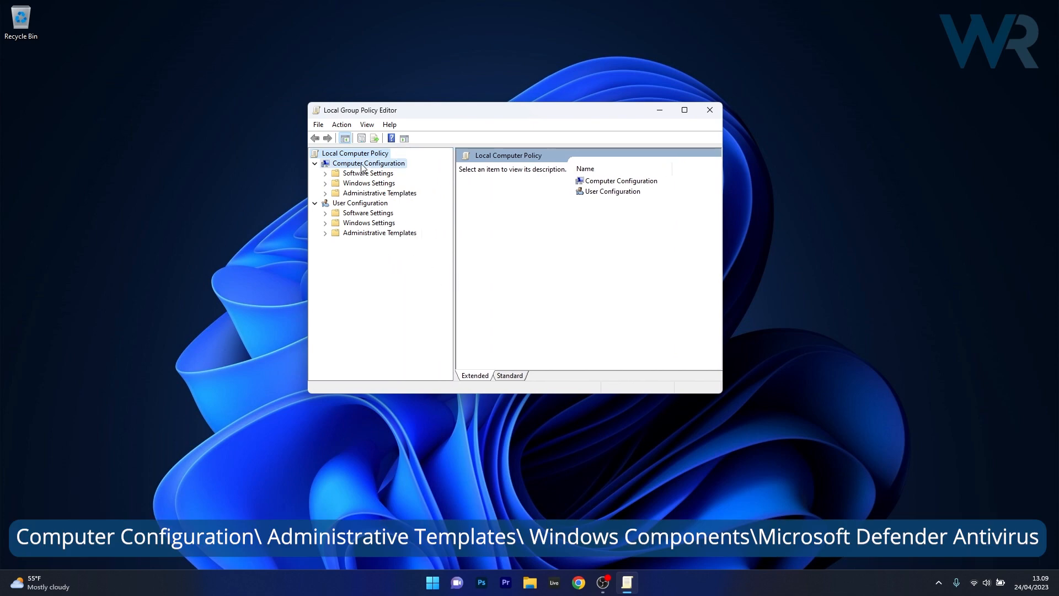
# Step: Browse Administrative Templates > Windows Components > Microsoft Defender Antivirus and open 'Turn off Microsoft Defender Antivirus'
pyautogui.click(325, 193)
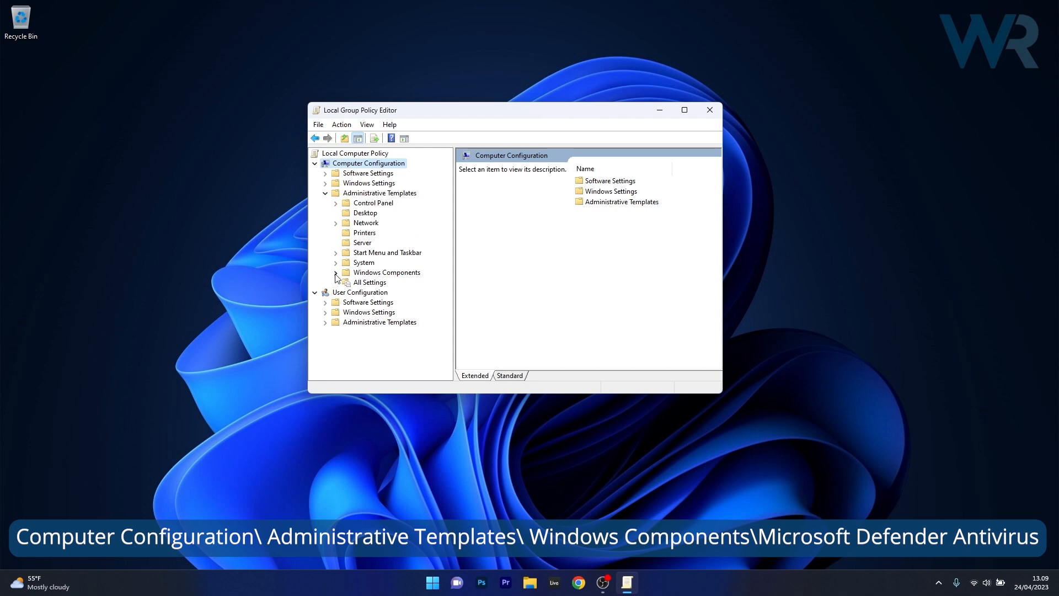
pyautogui.click(336, 272)
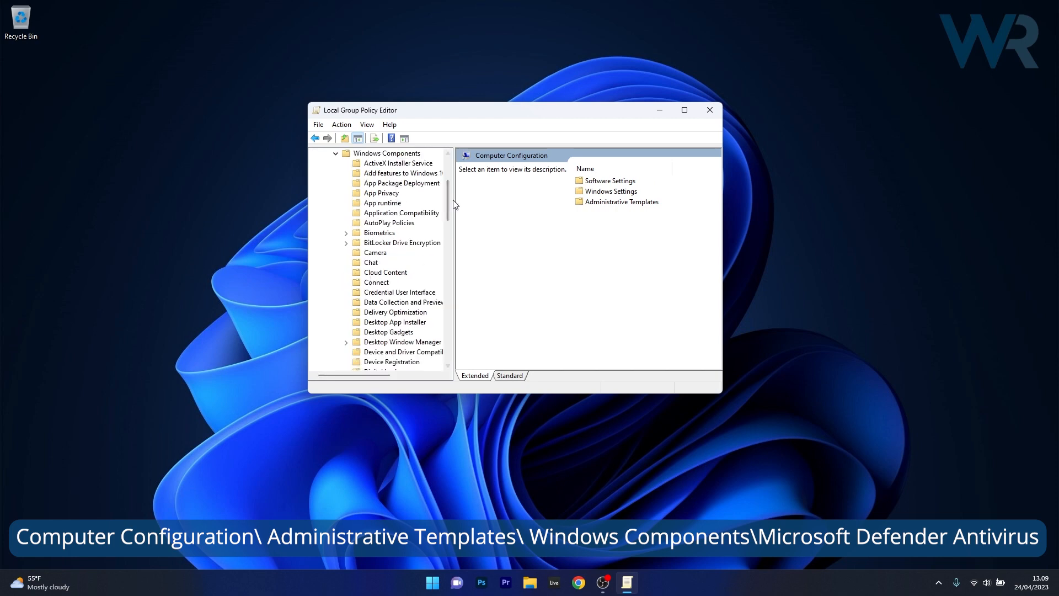
pyautogui.scroll(-3)
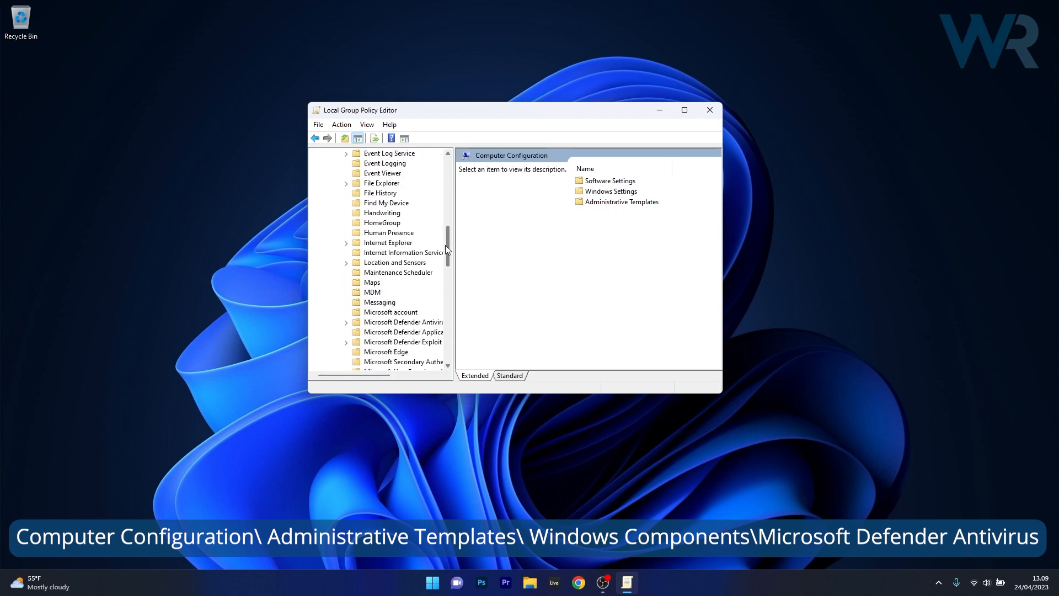
pyautogui.click(403, 263)
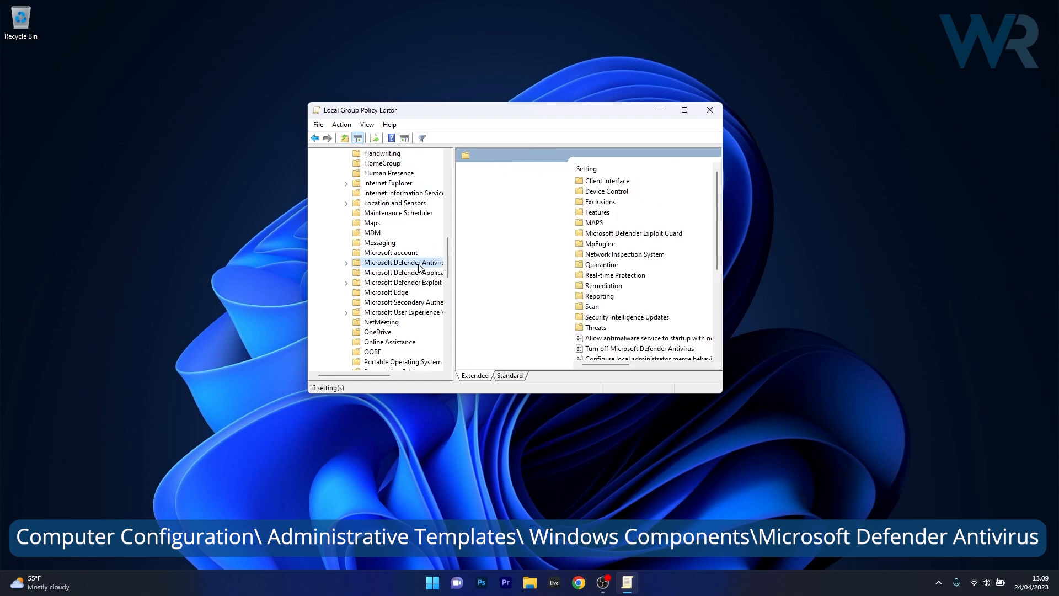
pyautogui.scroll(-3)
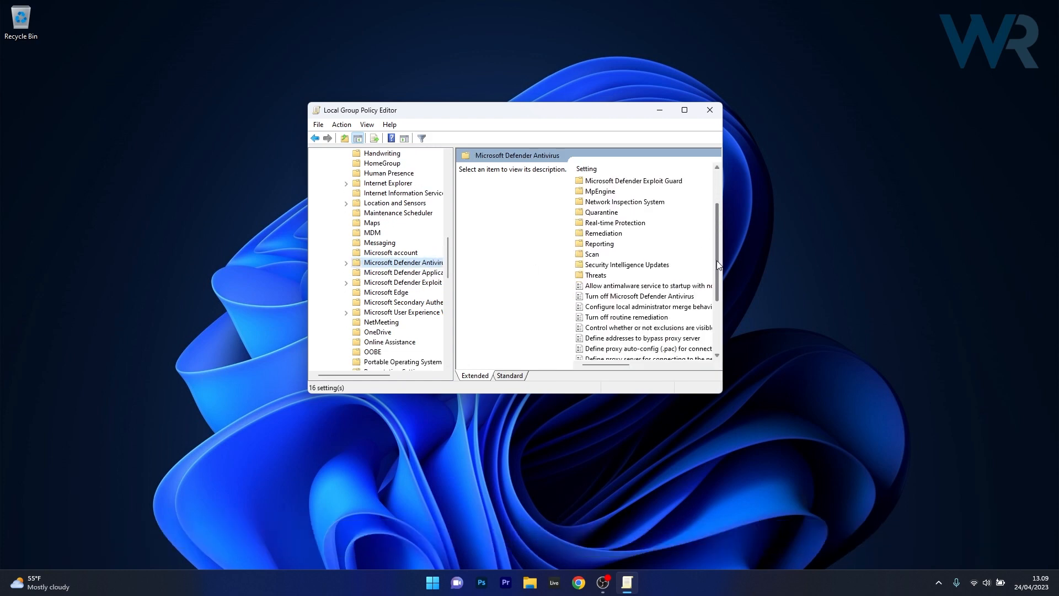
pyautogui.scroll(-3)
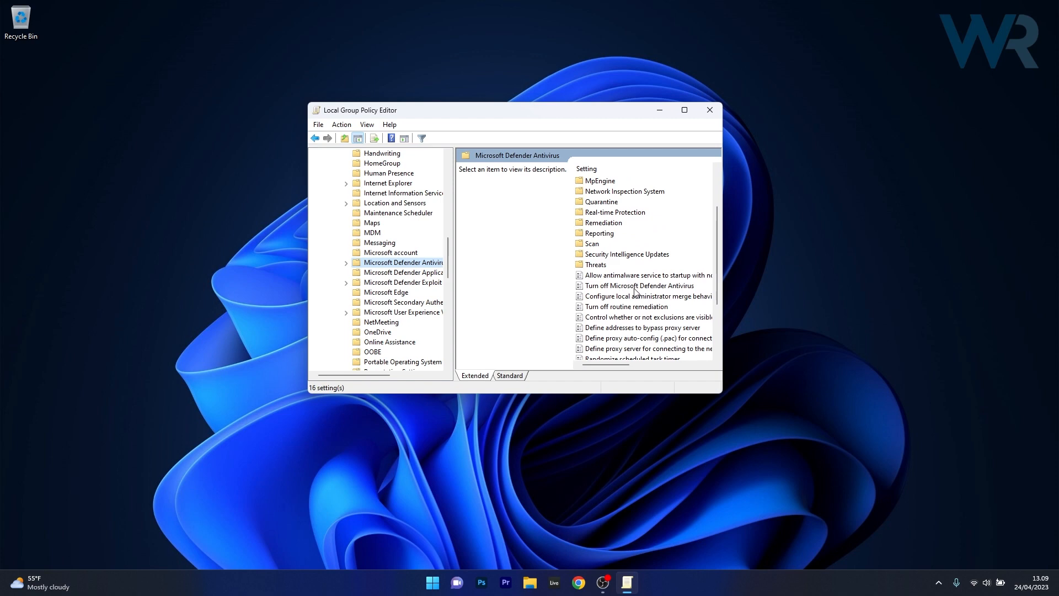
pyautogui.doubleClick(640, 286)
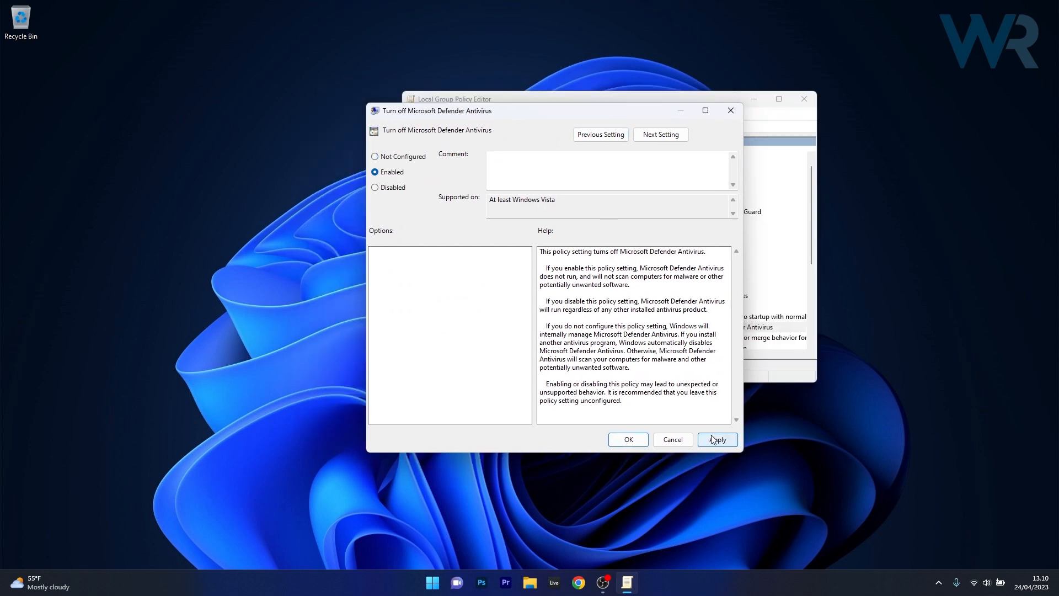
pyautogui.moveTo(676, 443)
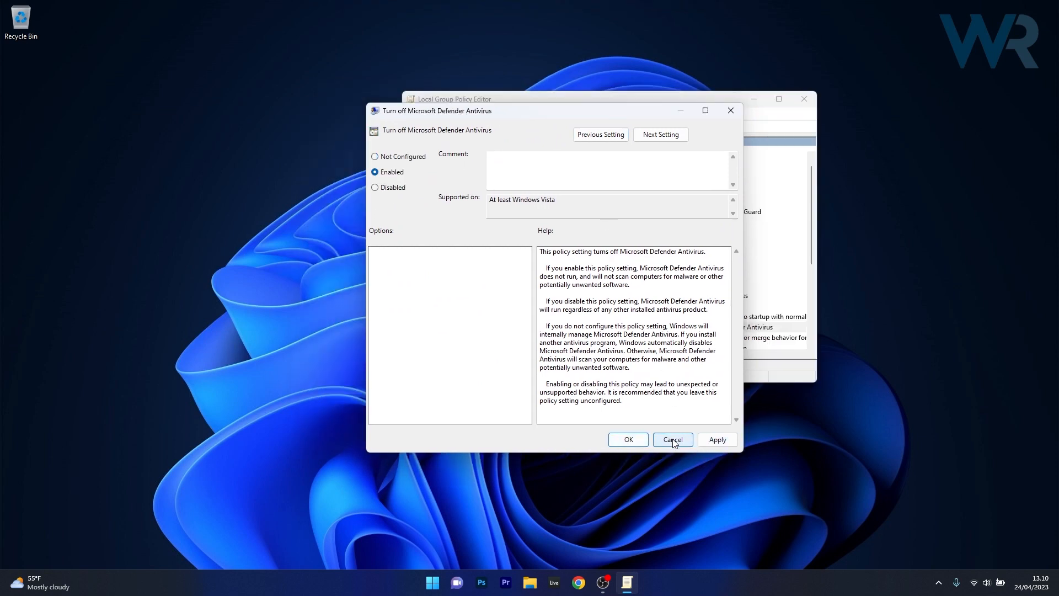
# Step: Dismiss the applied Turn off Microsoft Defender Antivirus dialog and close Local Group Policy Editor
pyautogui.click(673, 440)
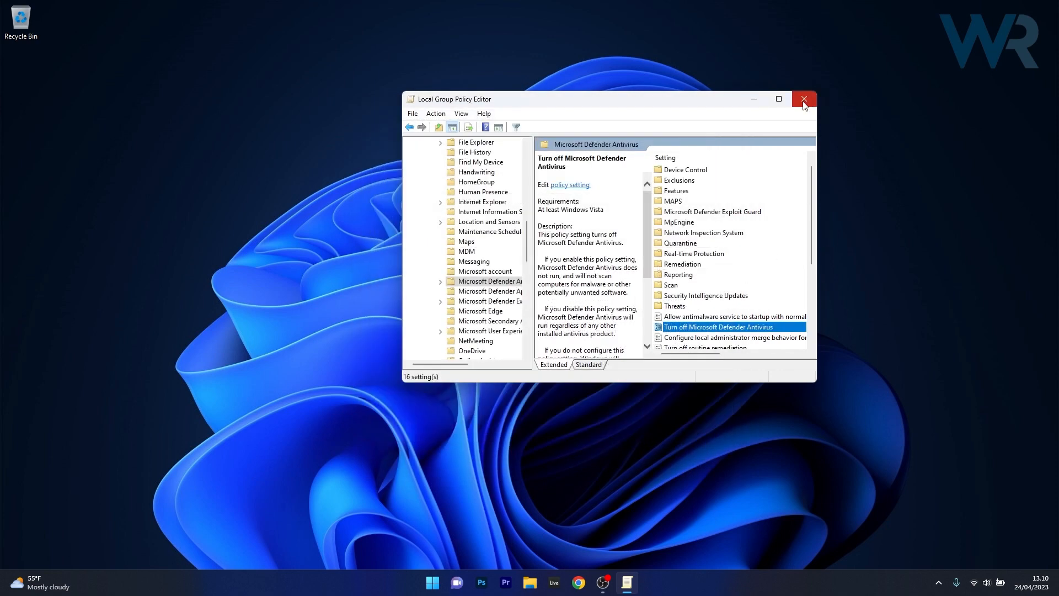
pyautogui.moveTo(804, 105)
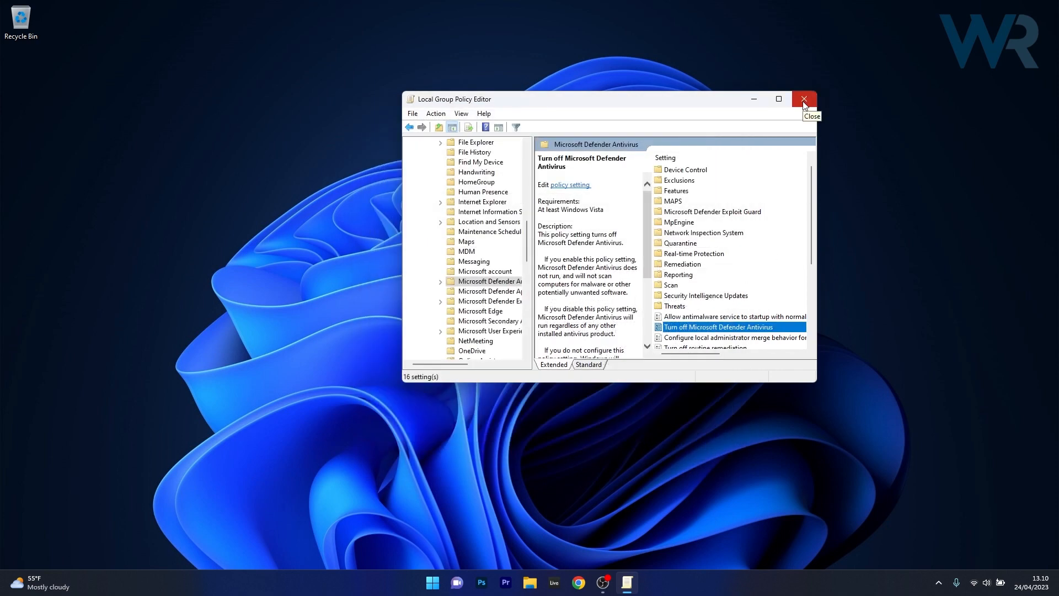
pyautogui.click(804, 99)
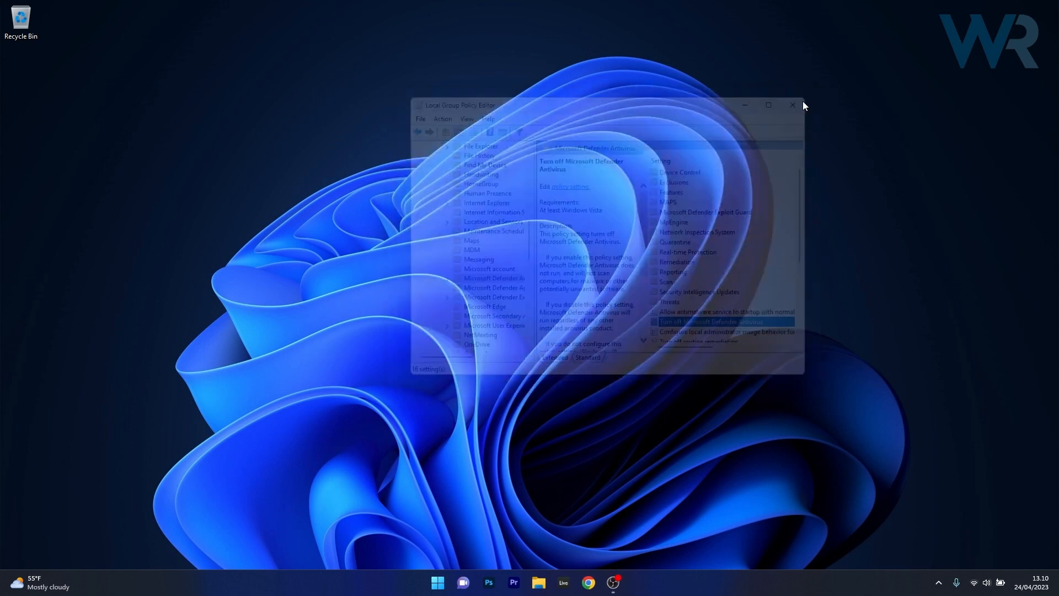
pyautogui.click(793, 105)
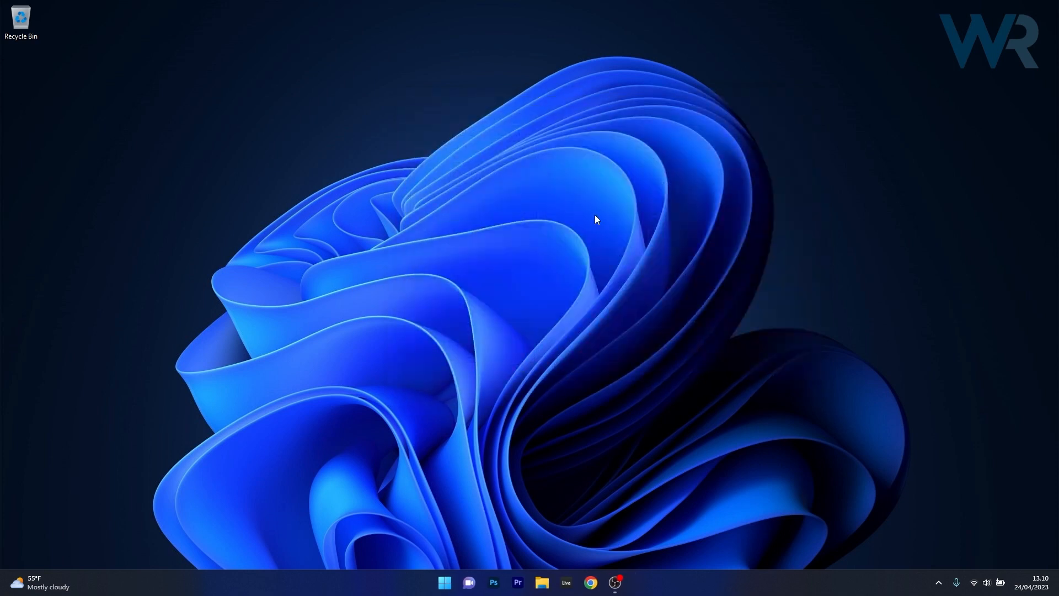